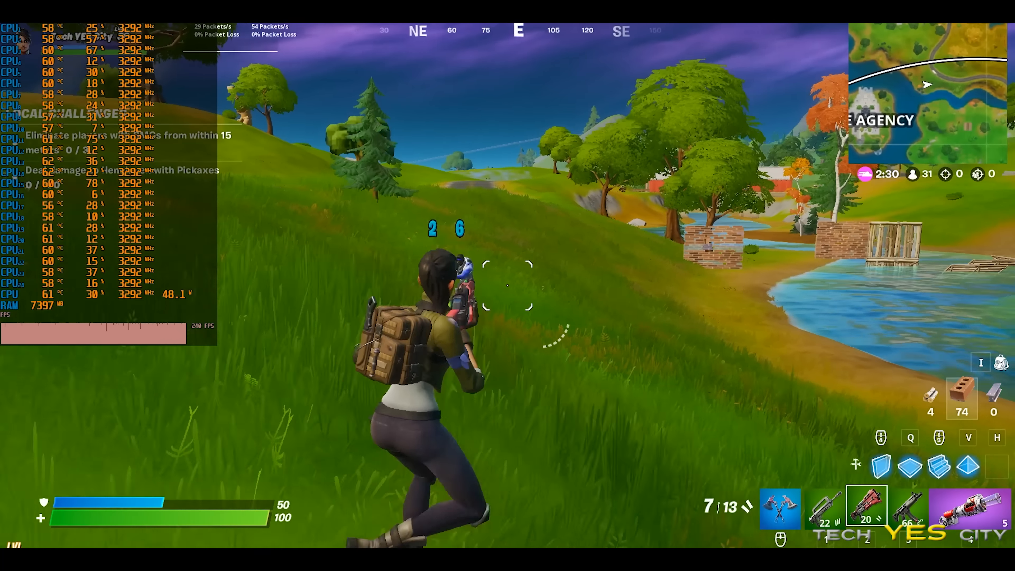
Cut the benchmark footage from the Fortnite session to Call of Duty Warzone, FPS overlay kept on
{"action": "left_click", "coordinate": [508, 285]}
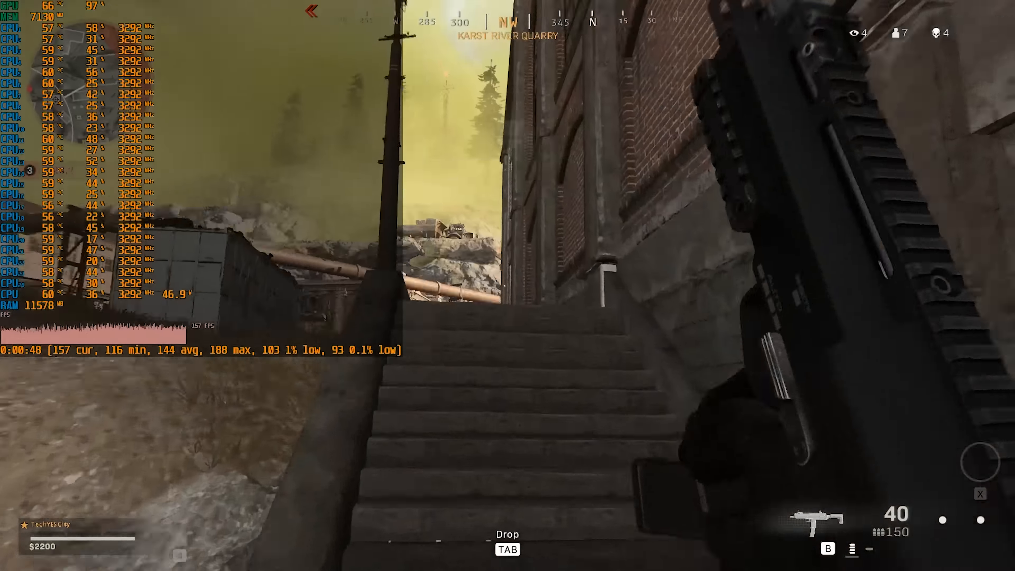
{"action": "mouse_move", "coordinate": [508, 285]}
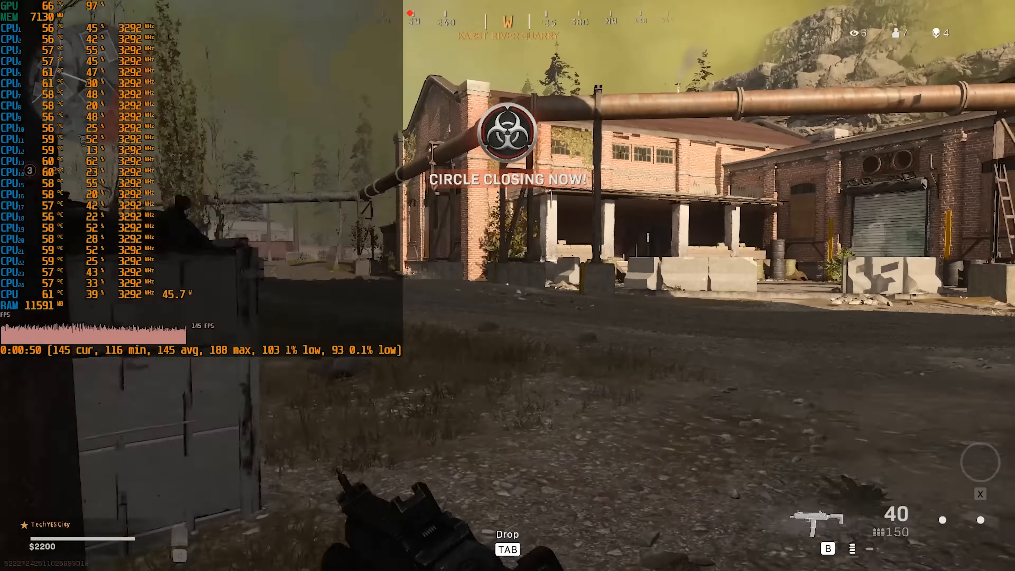